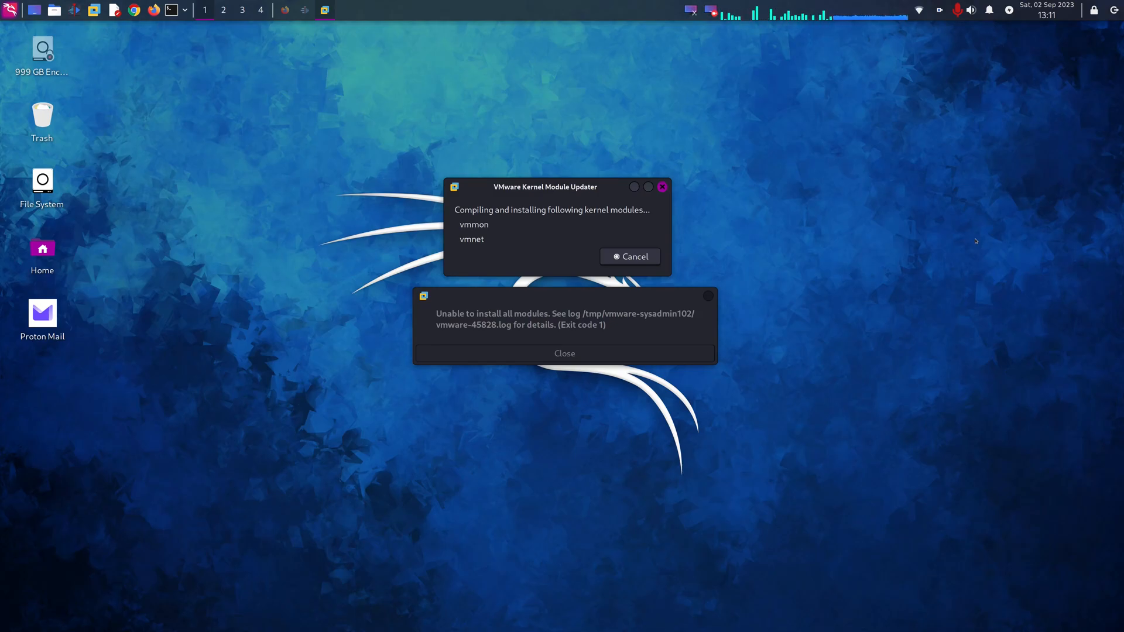
mouse_move(587, 124)
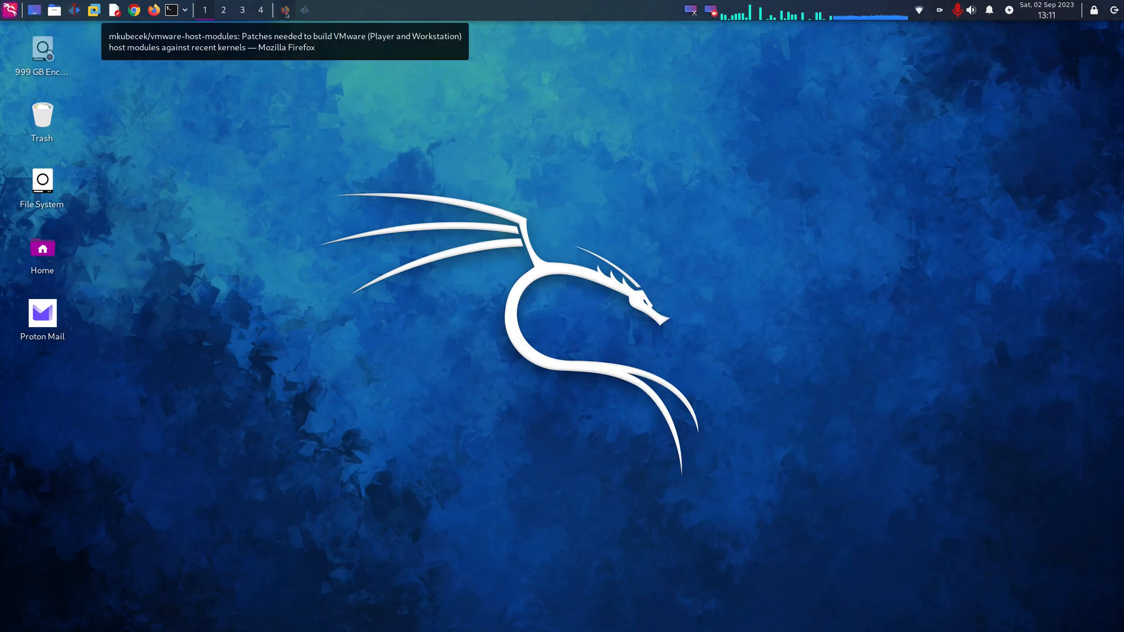
Switch to the mkubecek/vmware-host-modules repo in Firefox and open its INSTALL file.
click(286, 10)
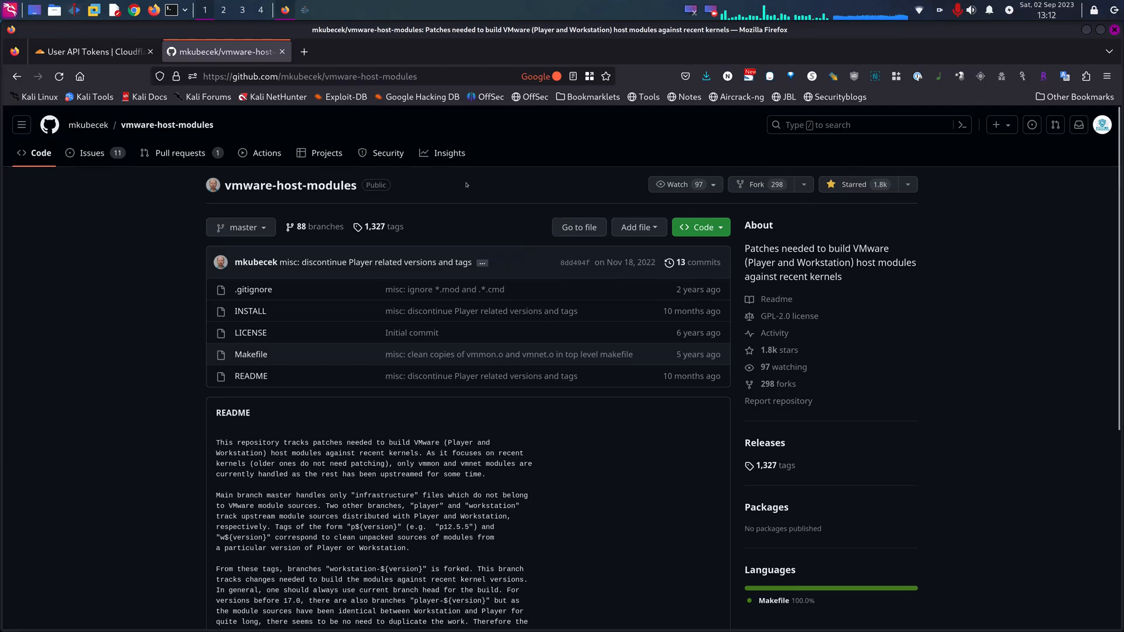
mouse_move(478, 181)
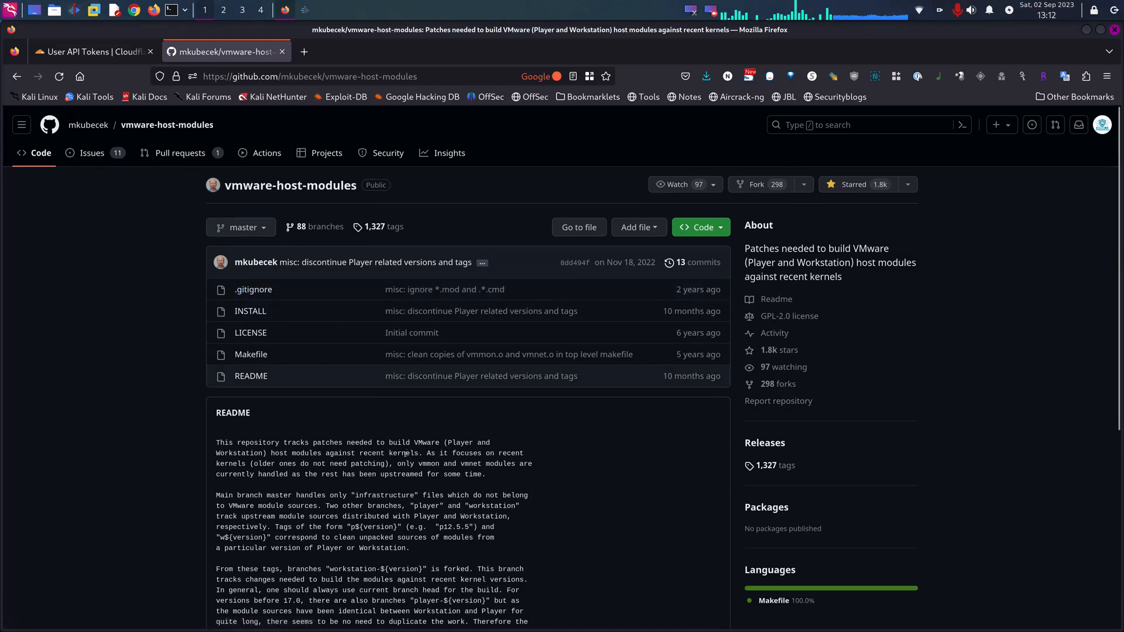
scroll(down, 3)
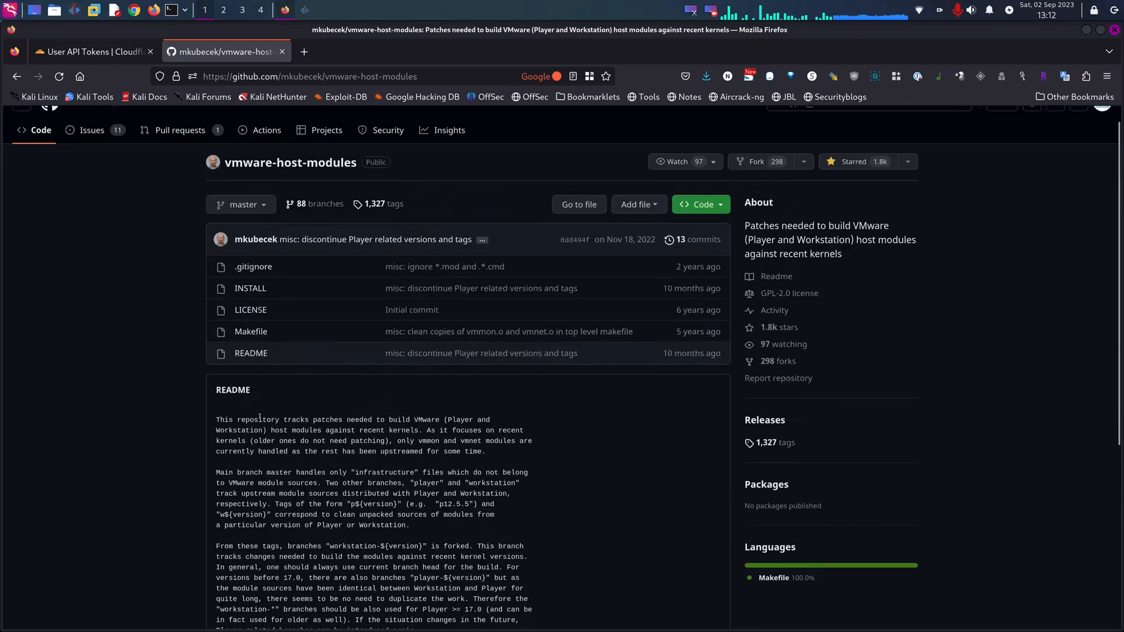
scroll(down, 3)
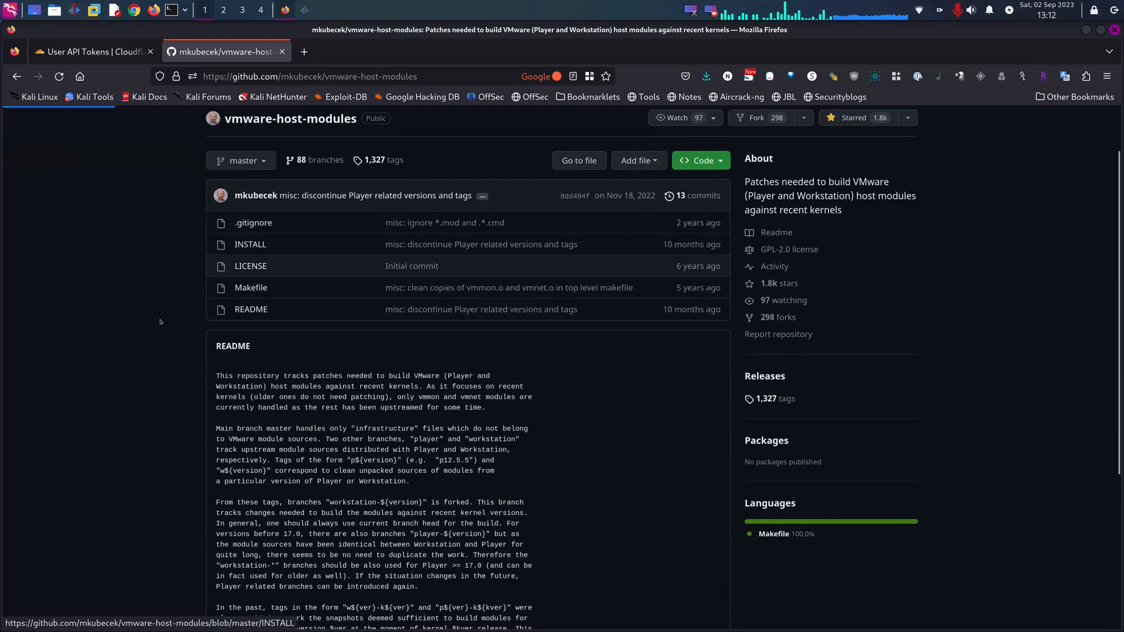
click(251, 243)
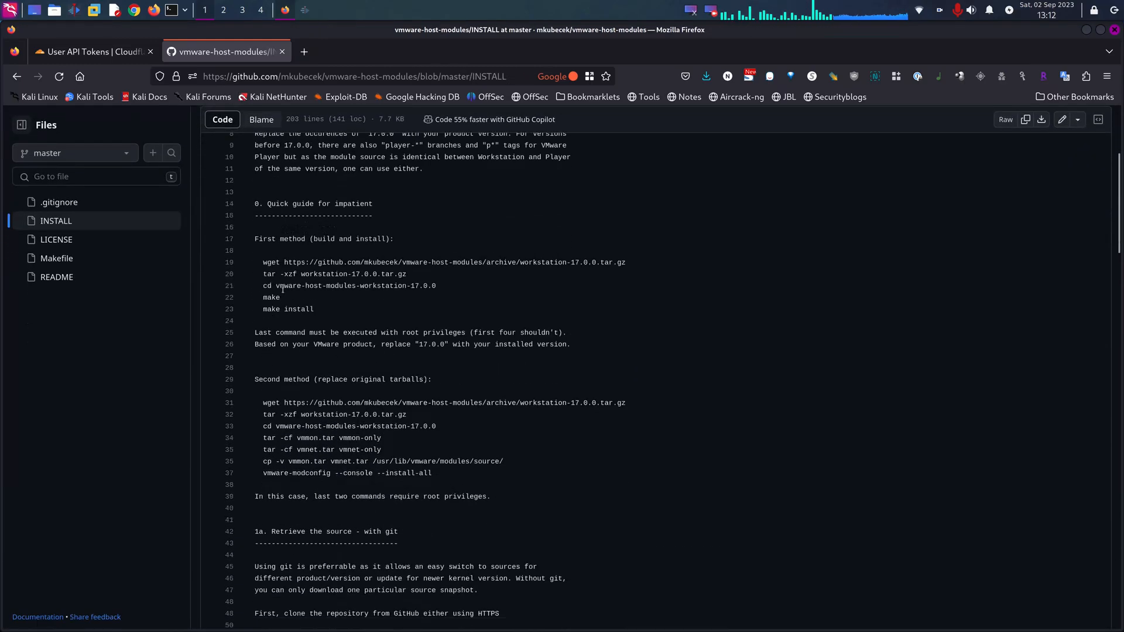
Scroll to the git clone instructions and select the clone command line for copying.
scroll(down, 3)
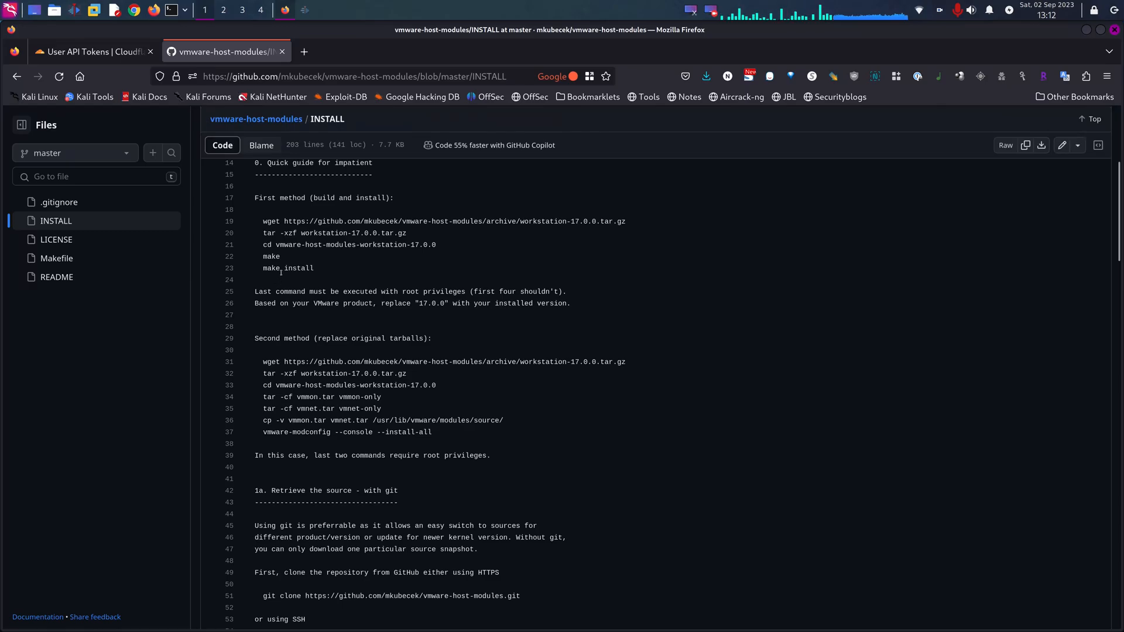
scroll(down, 3)
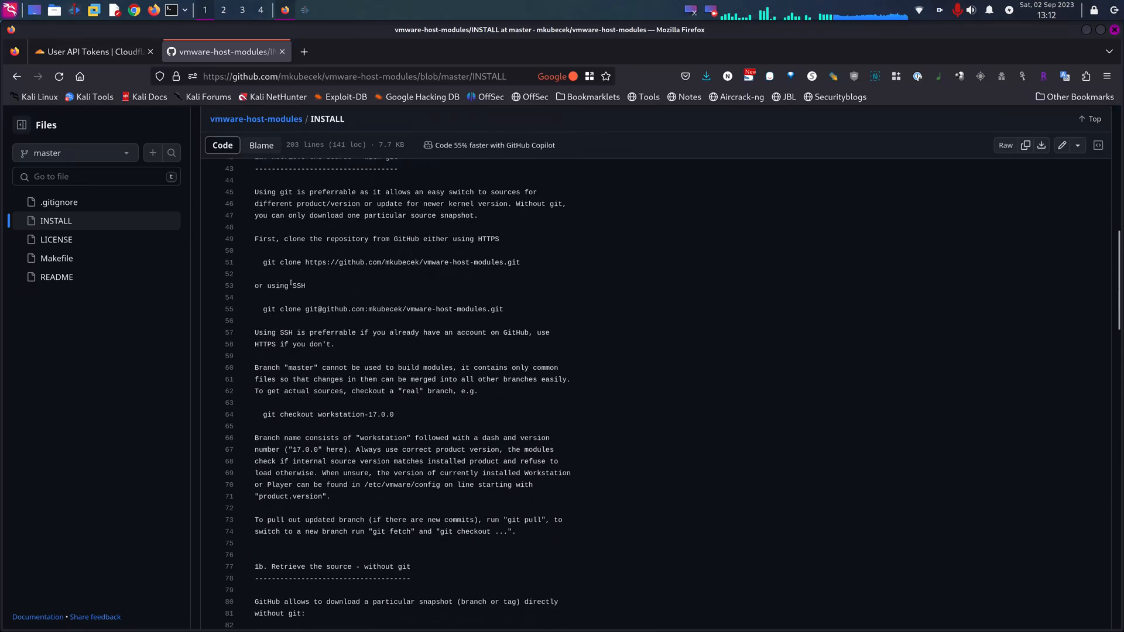
triple_click(387, 262)
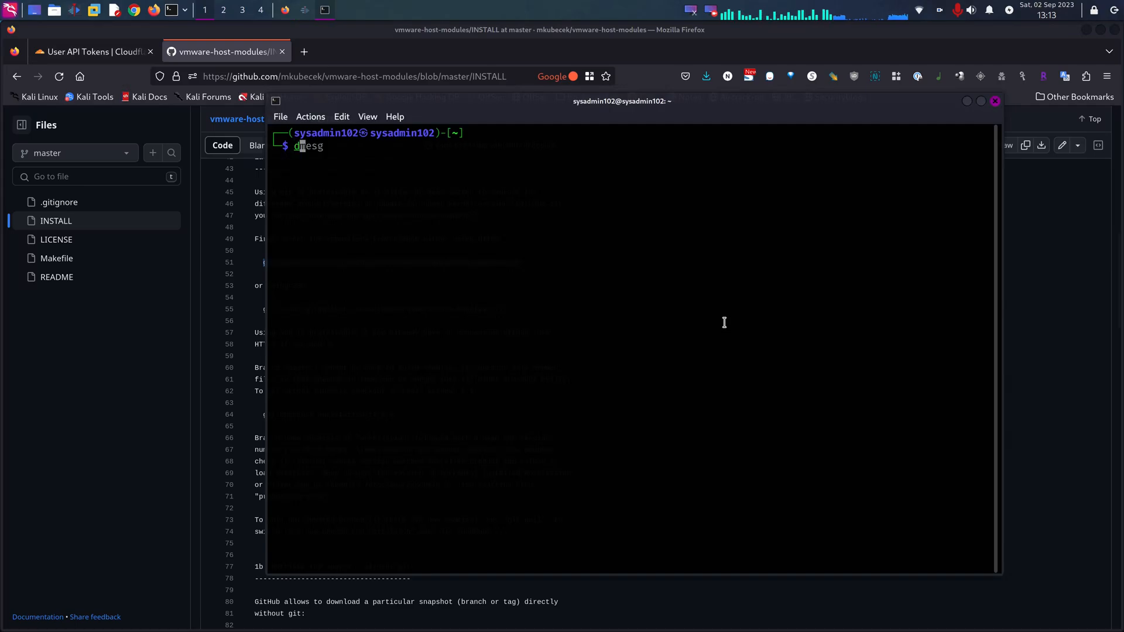
text(cd /home/sysadmin102/Downloads)
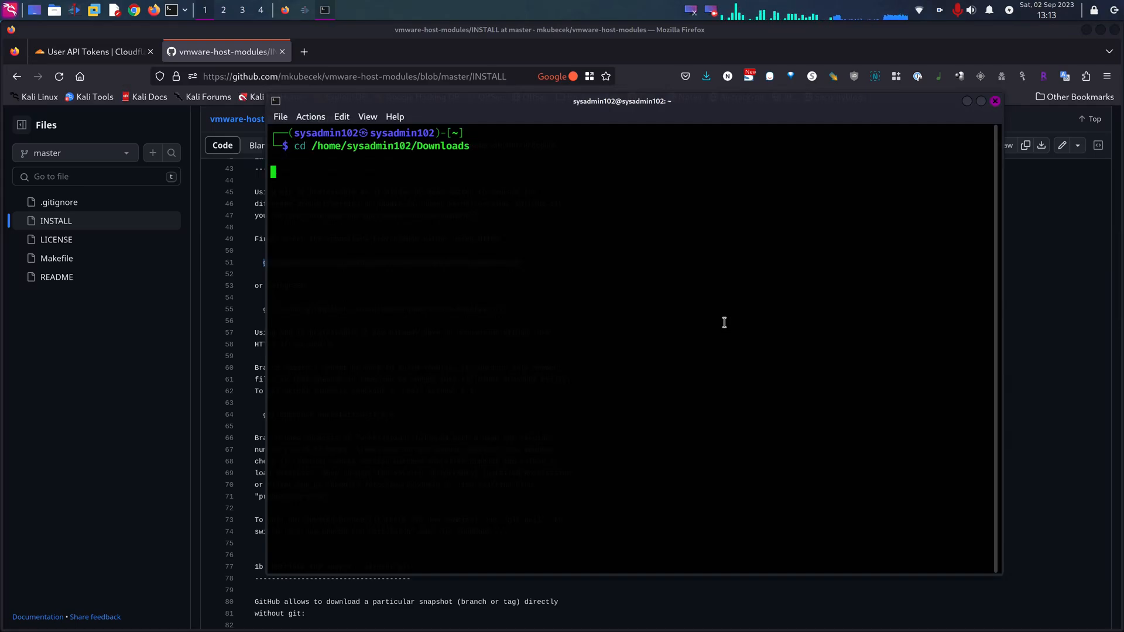
text(git clone https://github.com/mkubecek/vmware-host-modules.git)
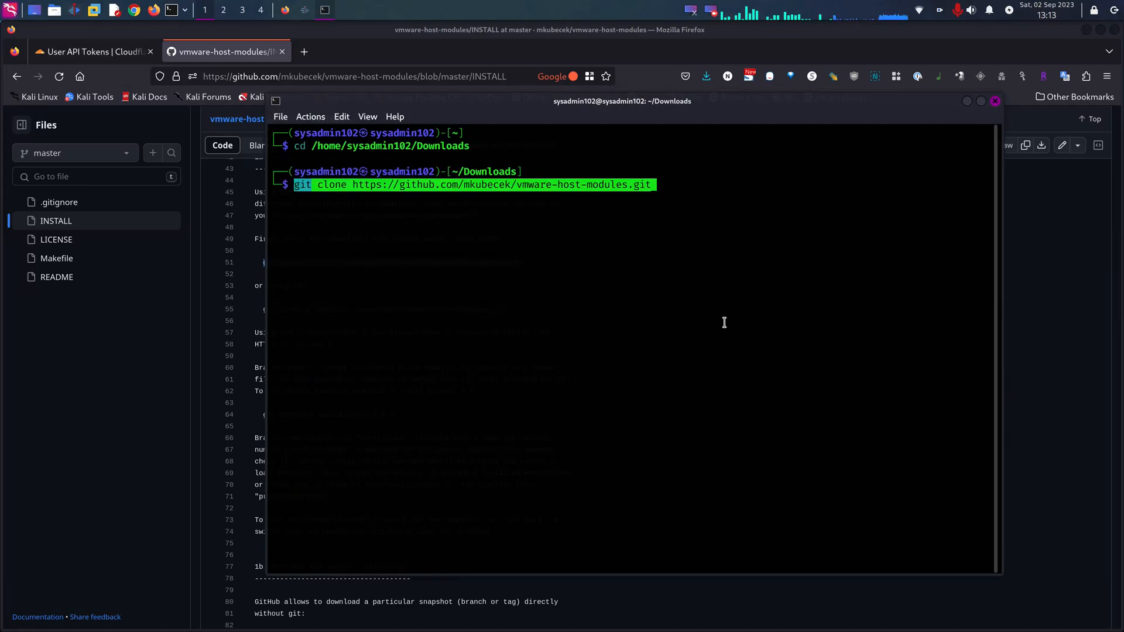
key(Return)
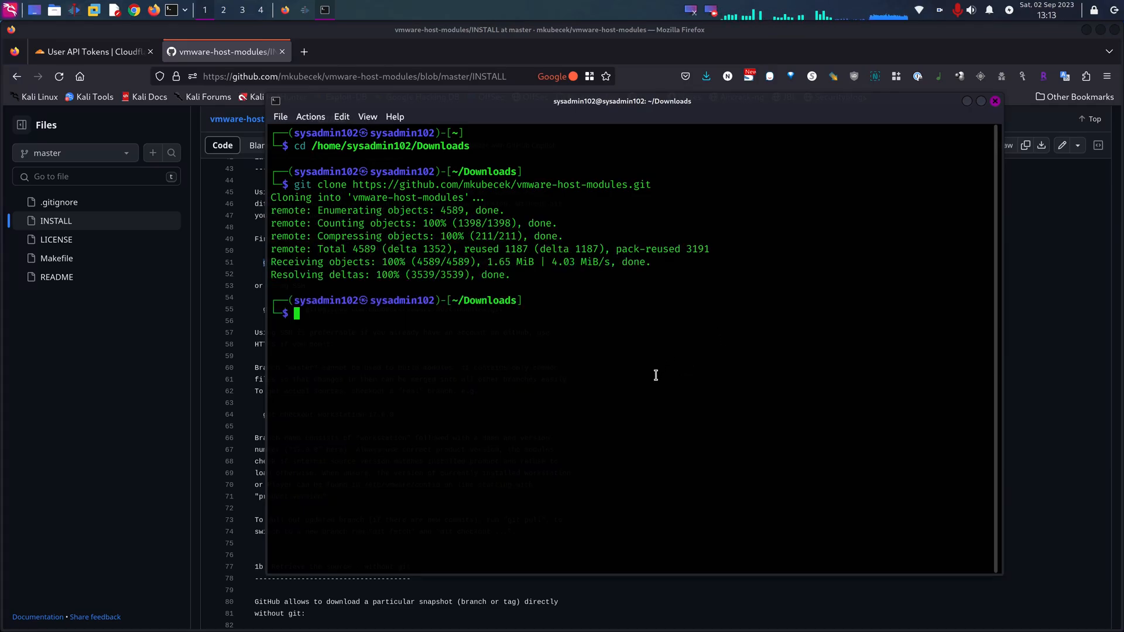
text(ls)
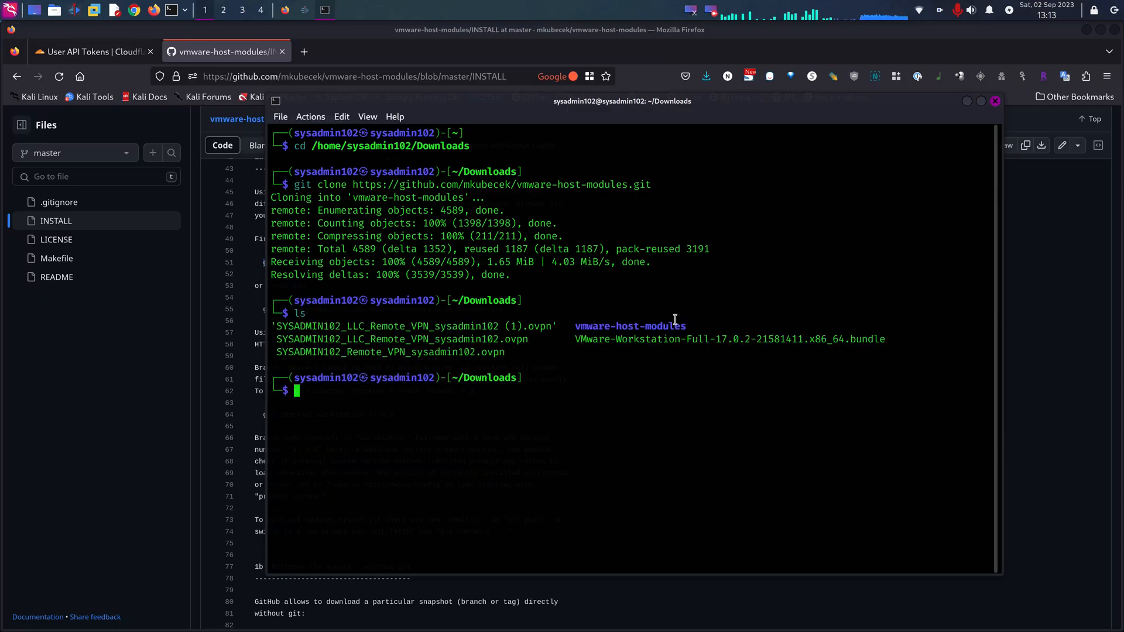
Enter the vmware-host-modules folder, list it, and print the installed version with vmware-installer -l.
double_click(630, 325)
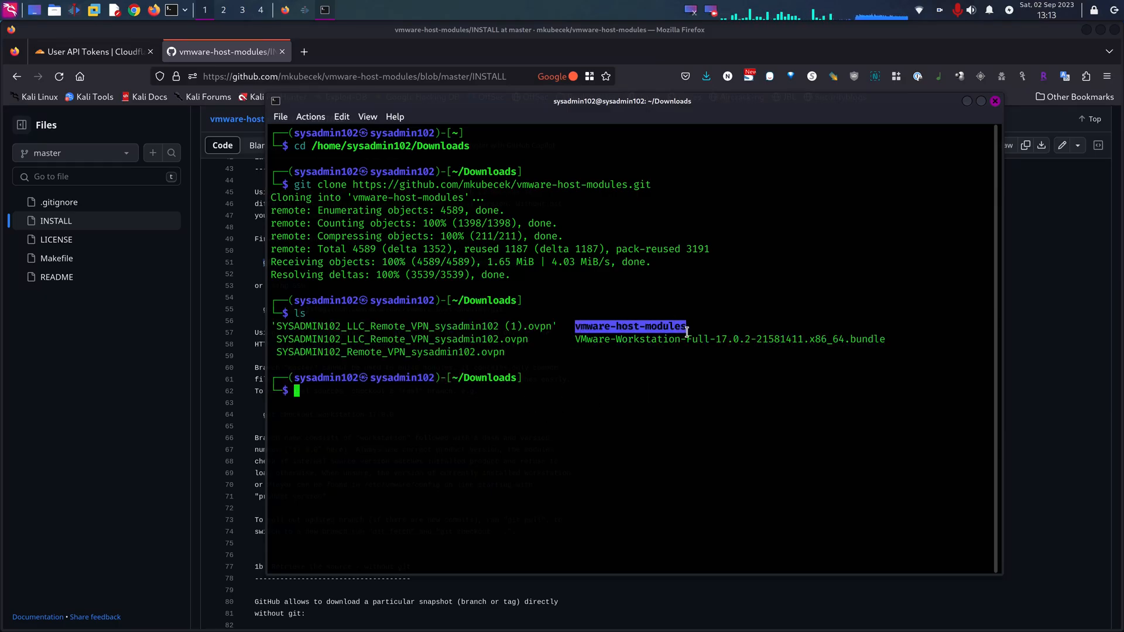
text(cd /home/sysadmin102/Downloads)
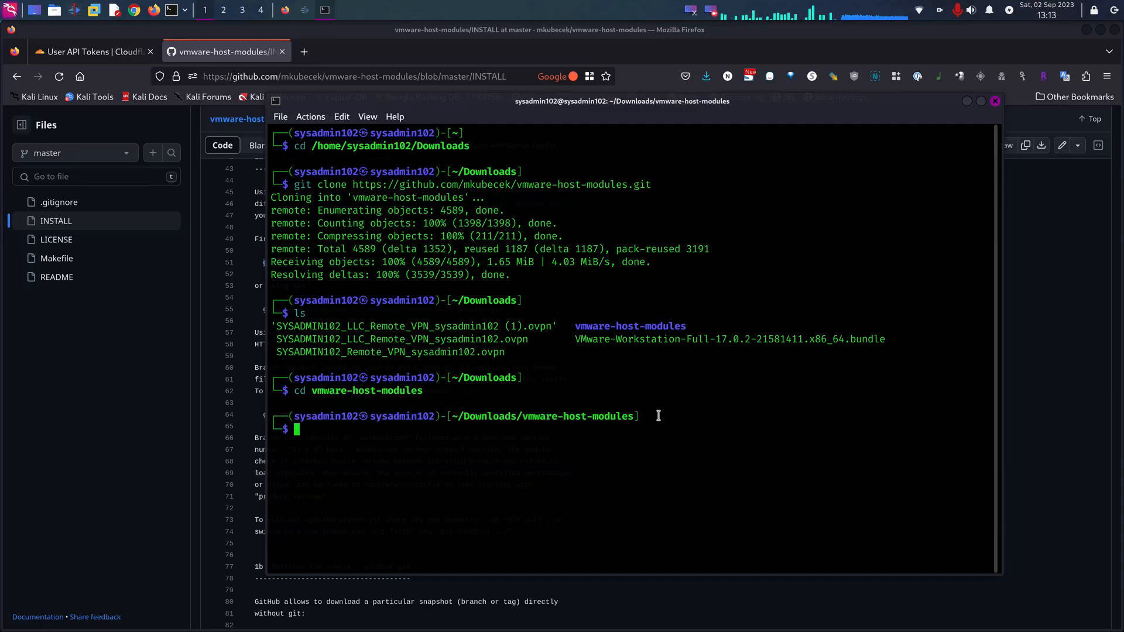
text(ls)
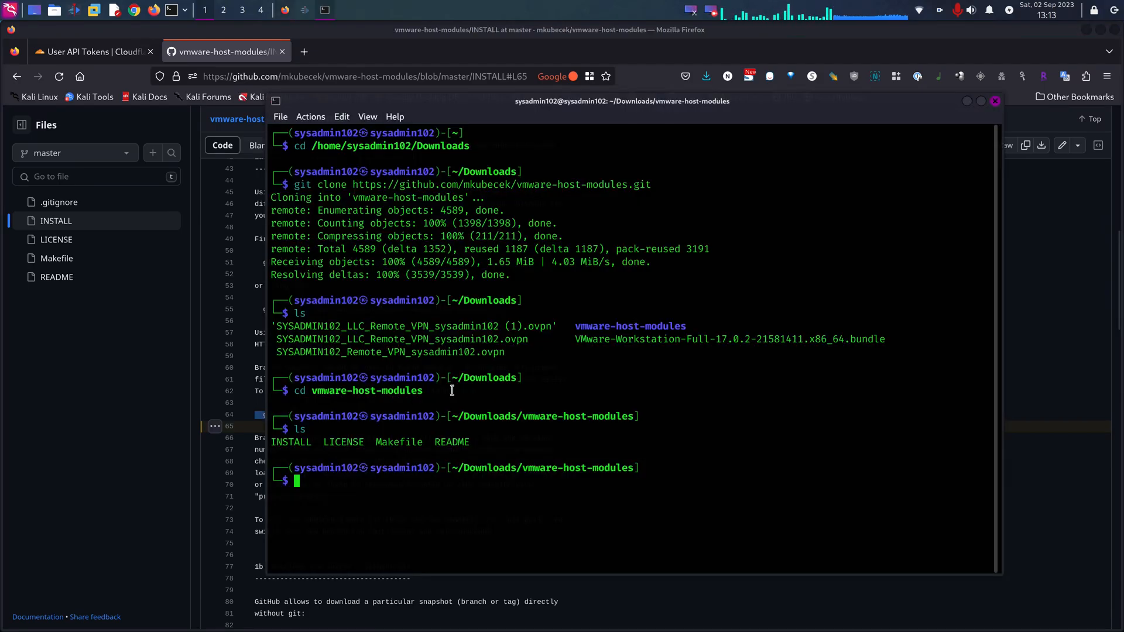
text(vmware-installer -l)
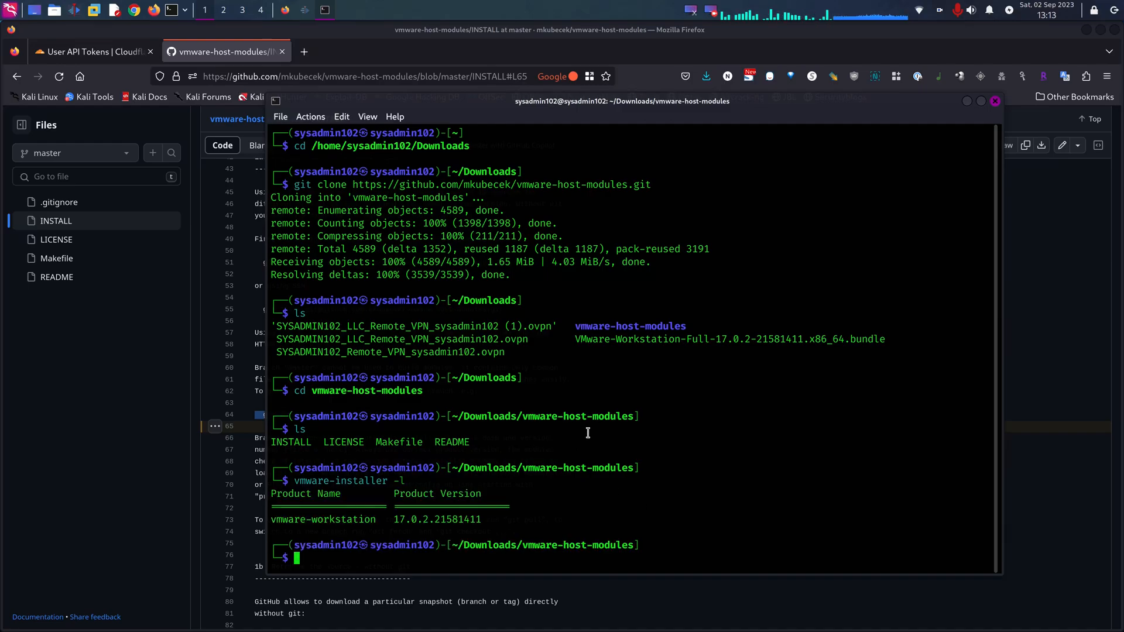
mouse_move(414, 524)
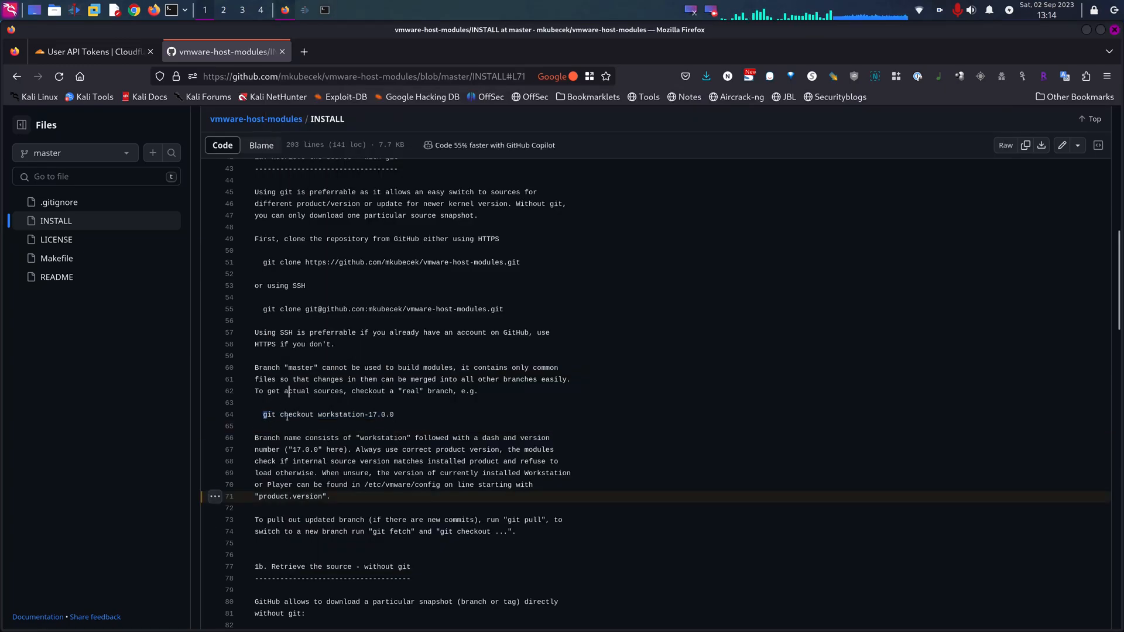
Check out the workstation-17.0.2 branch and run sudo make; sudo make install to build and install vmmon.ko and vmnet.ko.
drag(263, 414, 379, 414)
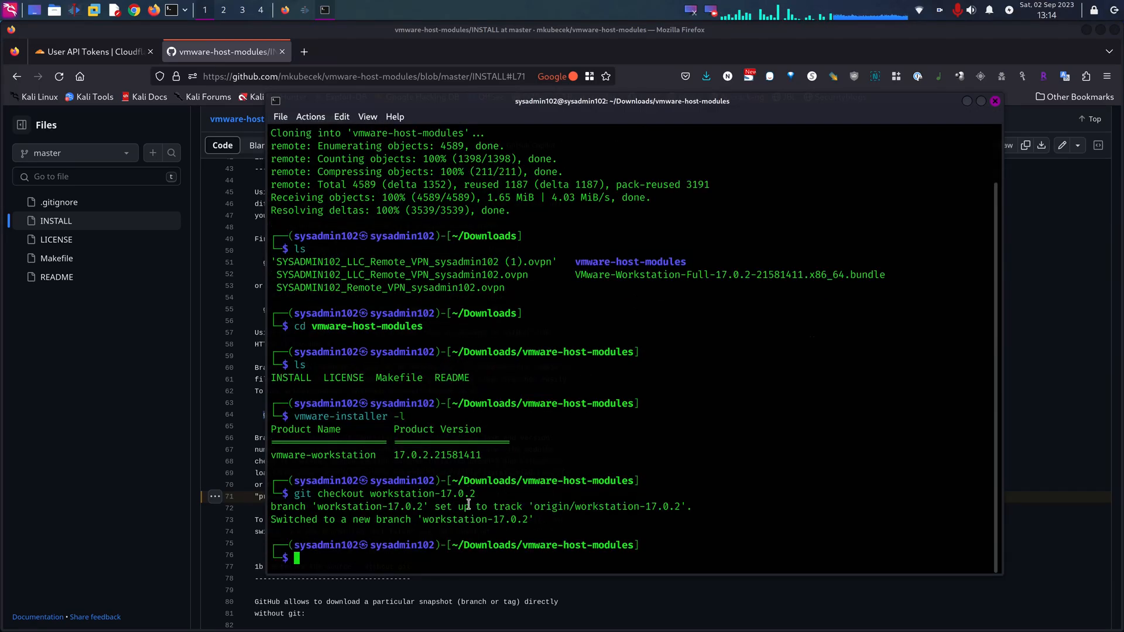
mouse_move(466, 523)
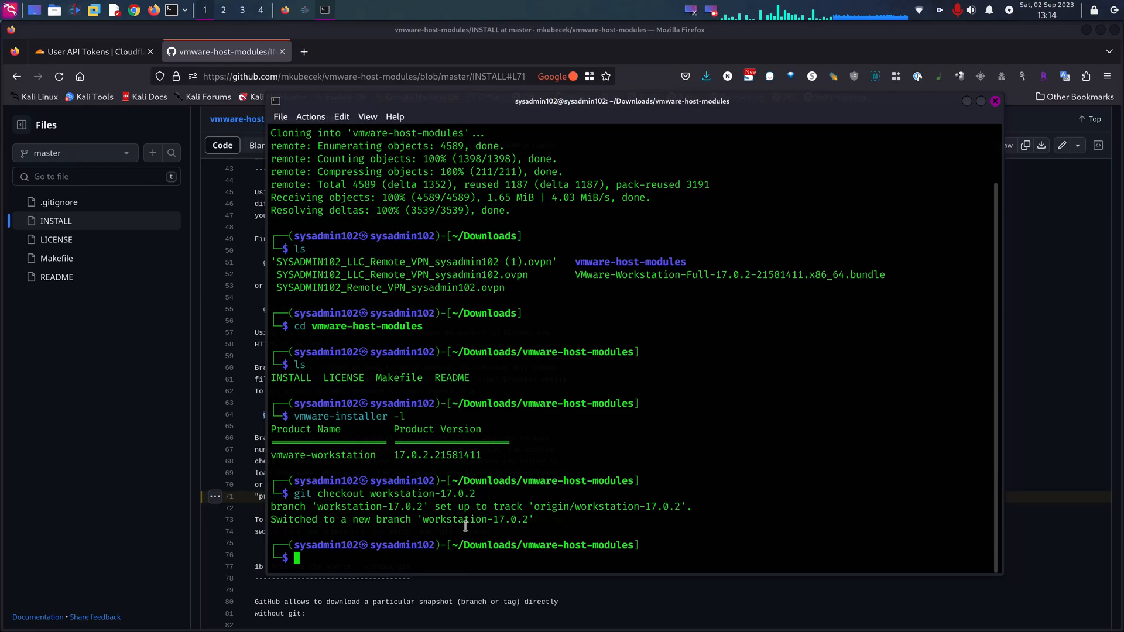
mouse_move(85, 469)
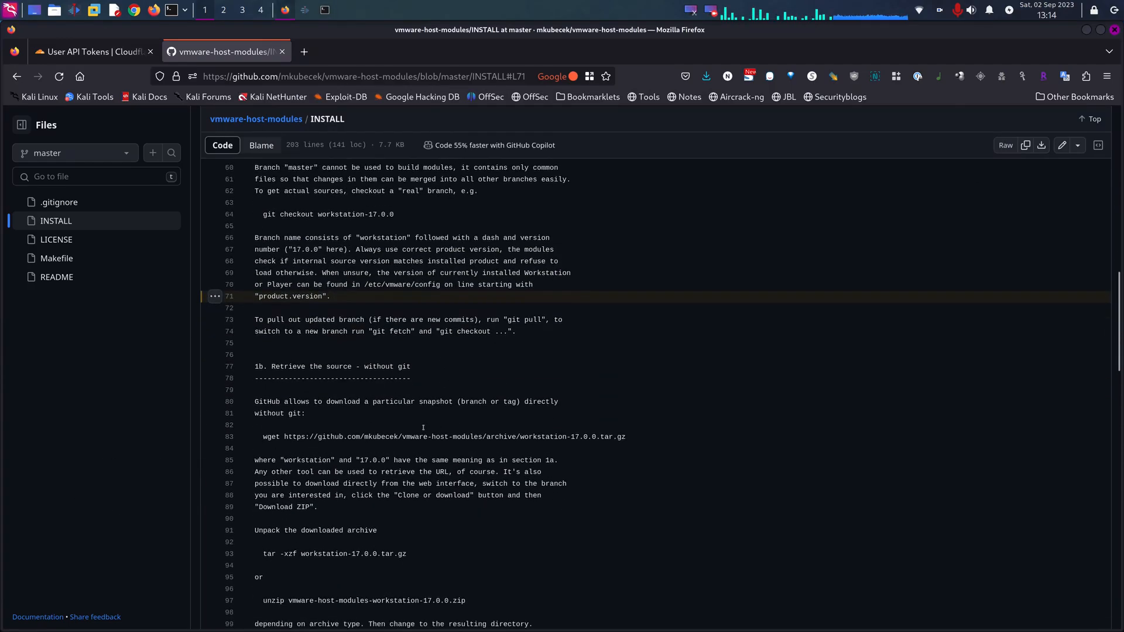
scroll(down, 3)
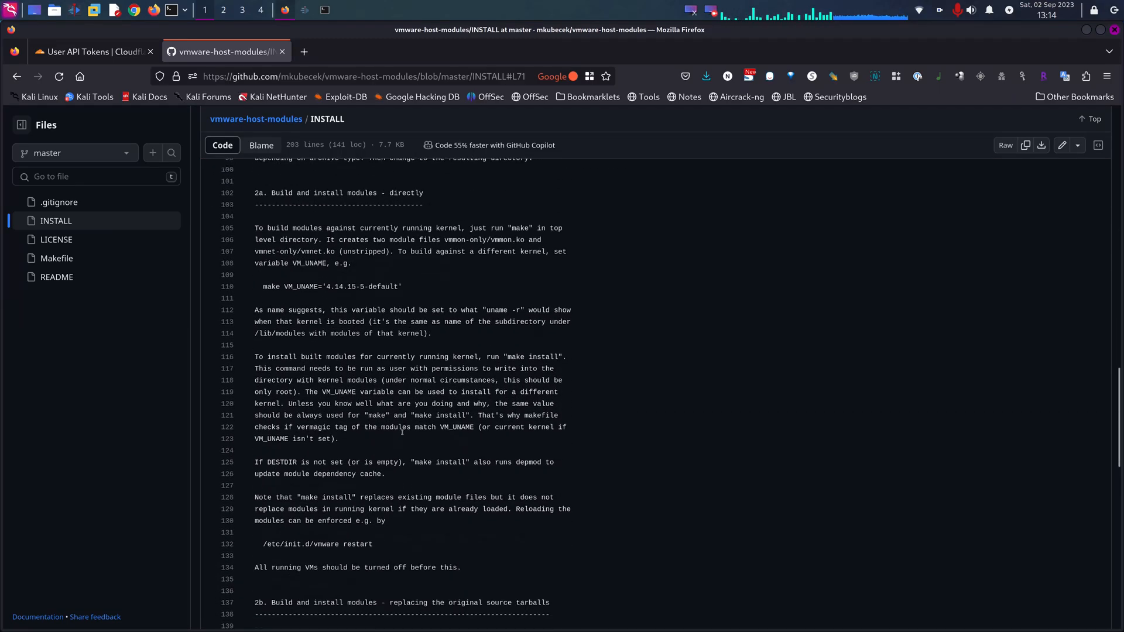
scroll(down, 3)
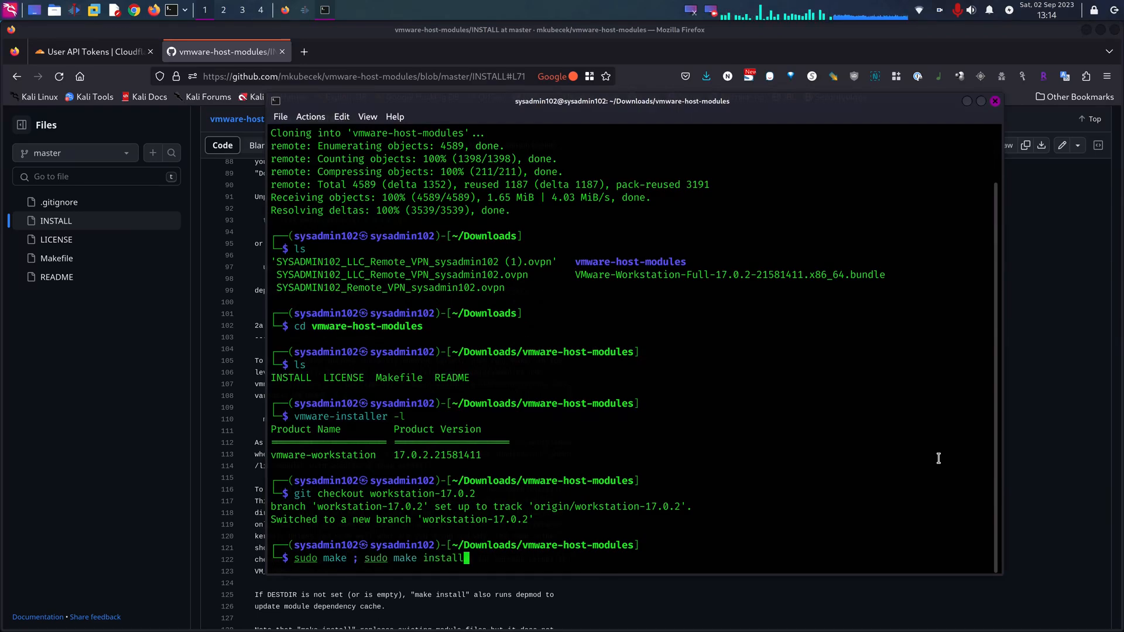
key(Return)
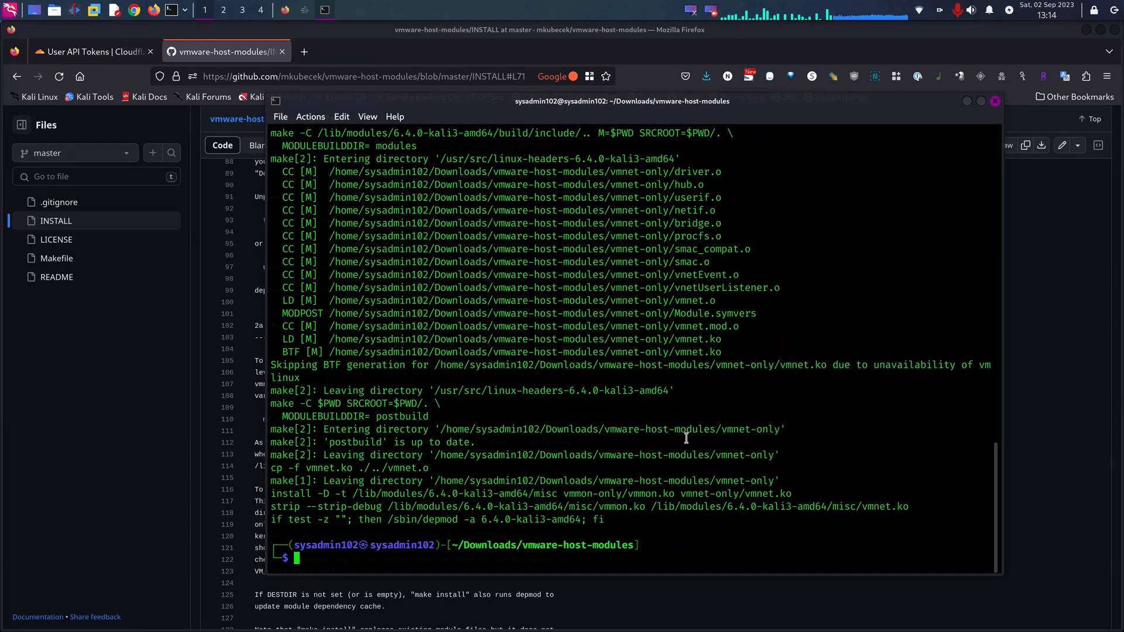
Reread the INSTALL notes about make install replacing the module files.
click(995, 101)
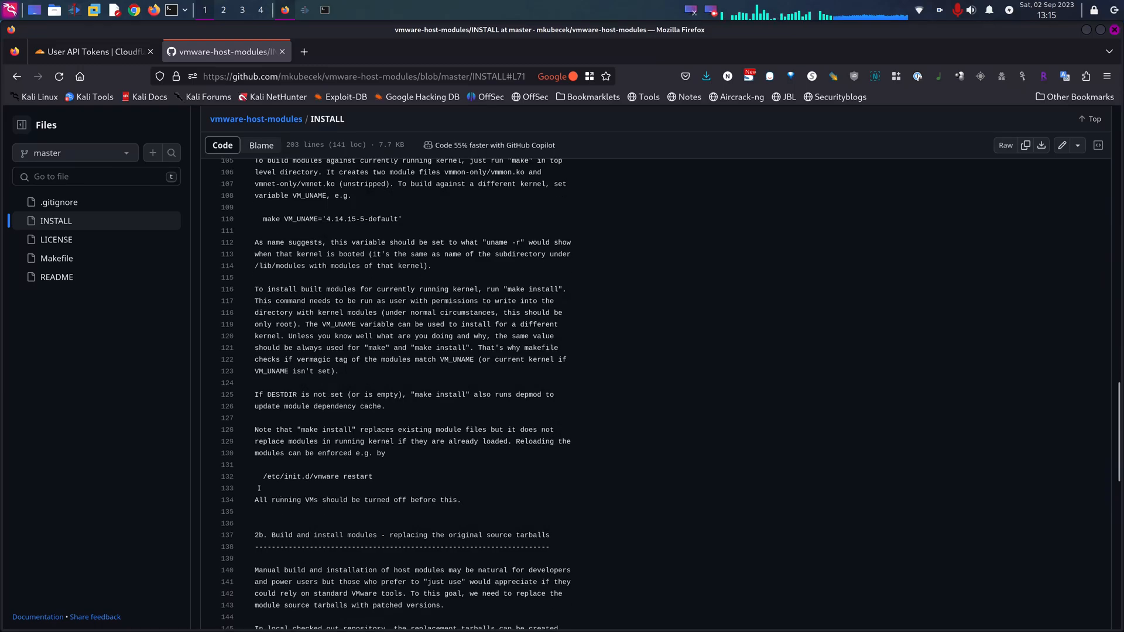
drag(263, 477, 367, 477)
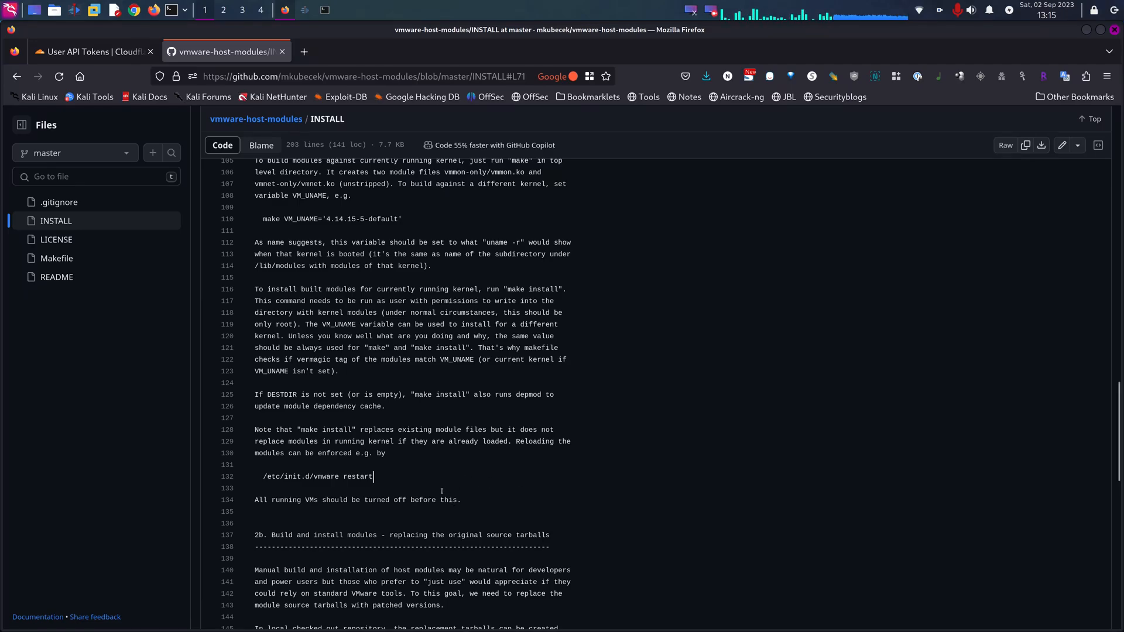
double_click(263, 430)
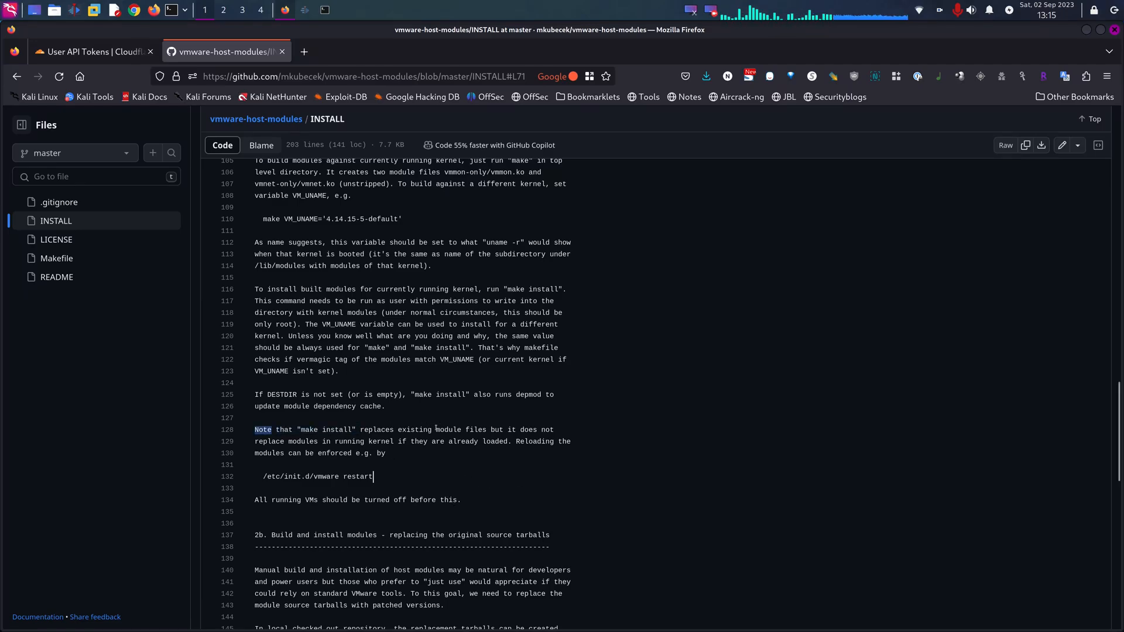
drag(296, 430, 433, 430)
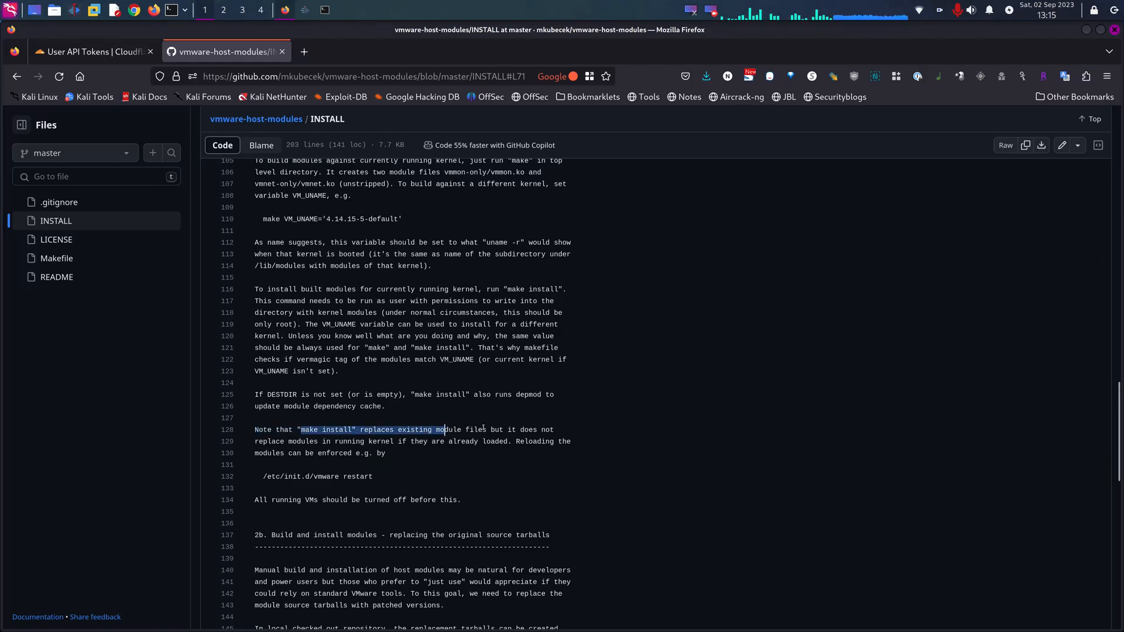
mouse_move(327, 447)
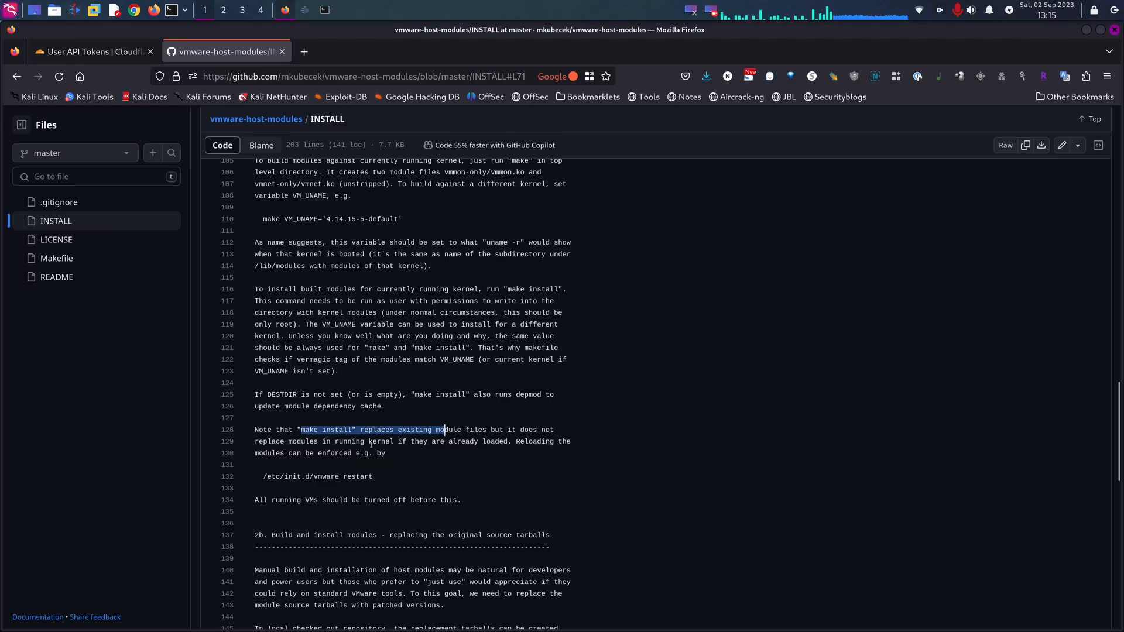
Back in the terminal, restart the VMware services as root with sudo /etc/init.d/vmware restart.
click(384, 442)
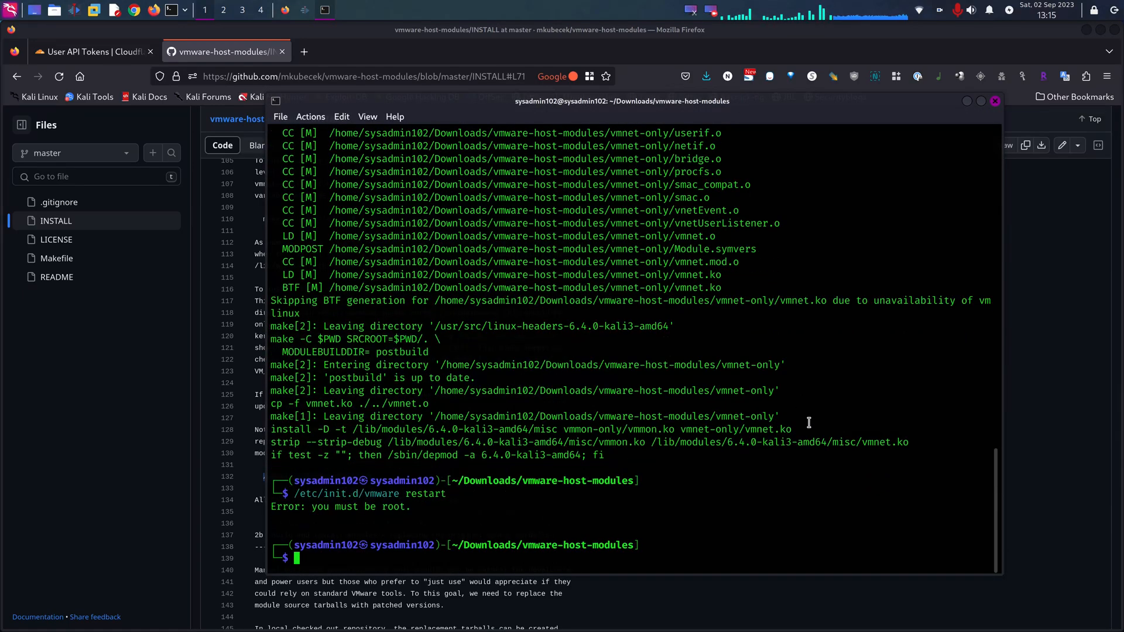
text(sudo make ; sudo make install)
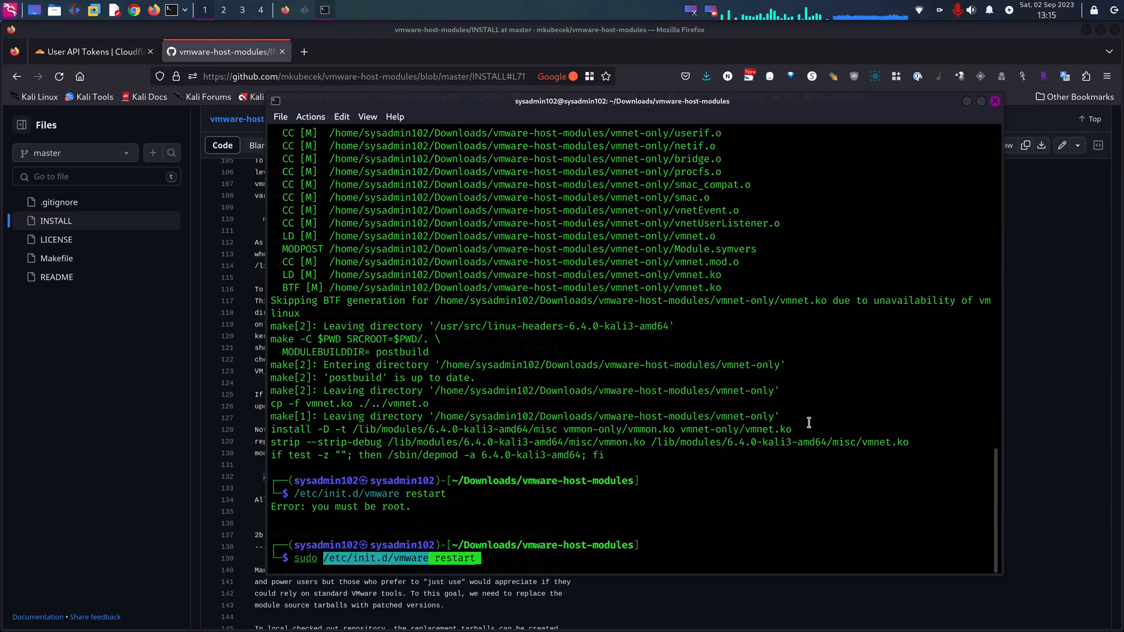
key(Return)
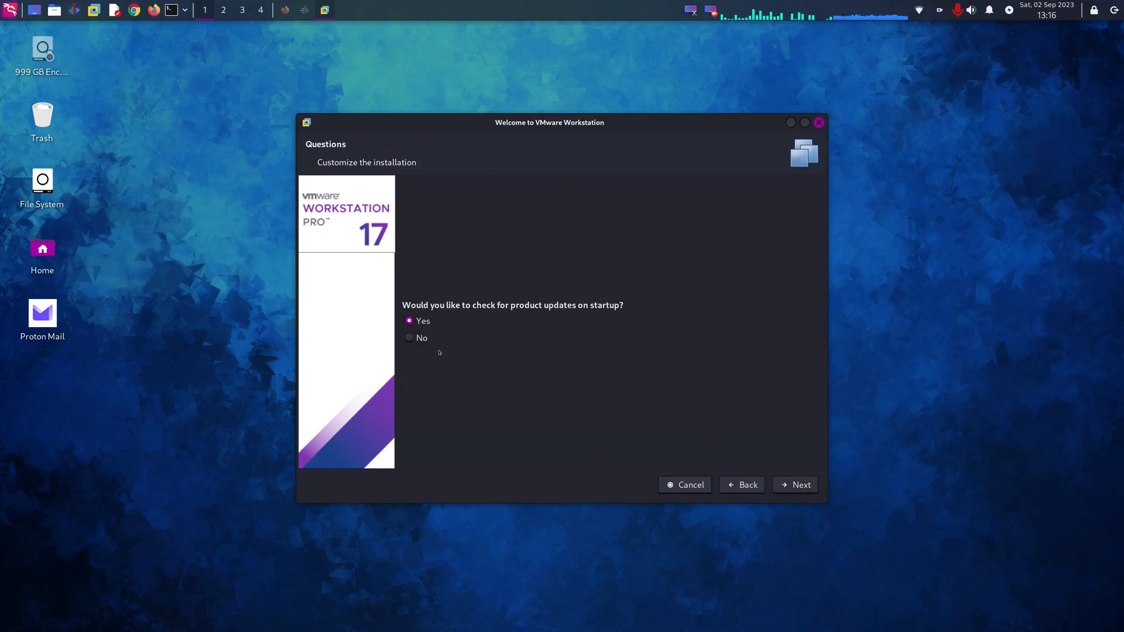
Decline startup update checks and the customer experience program, then finish the welcome questions.
click(409, 337)
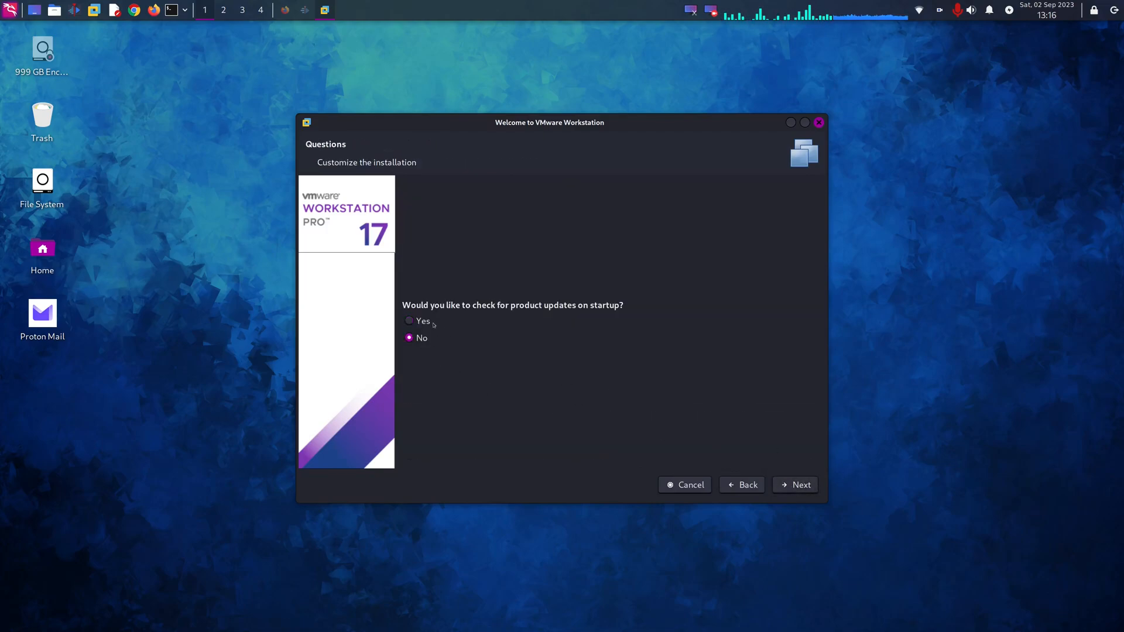
click(794, 484)
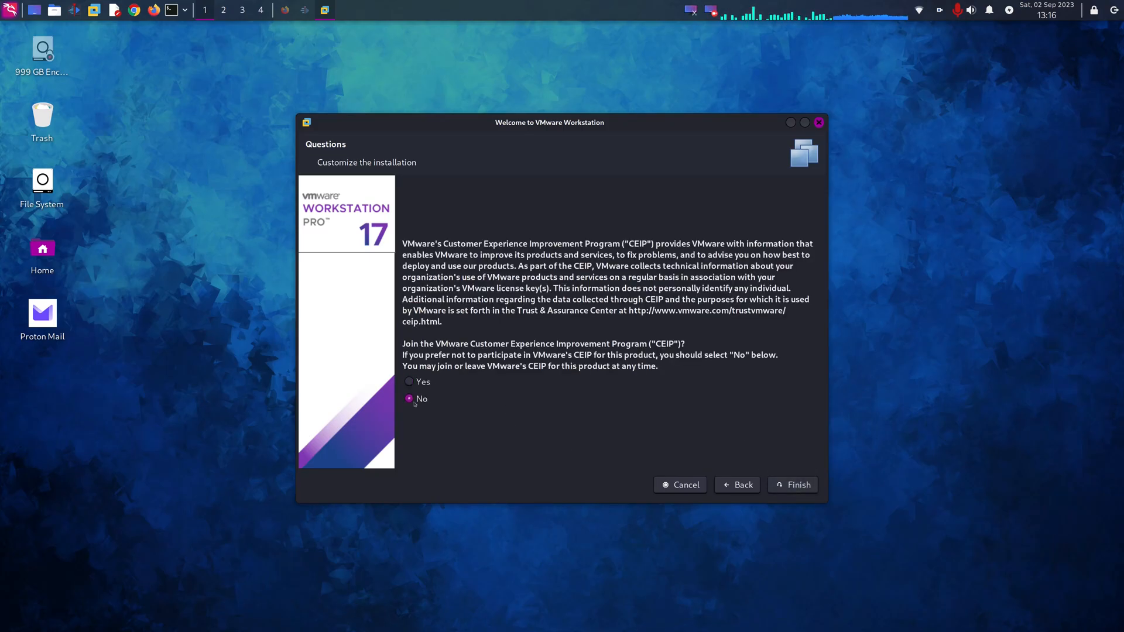
click(792, 485)
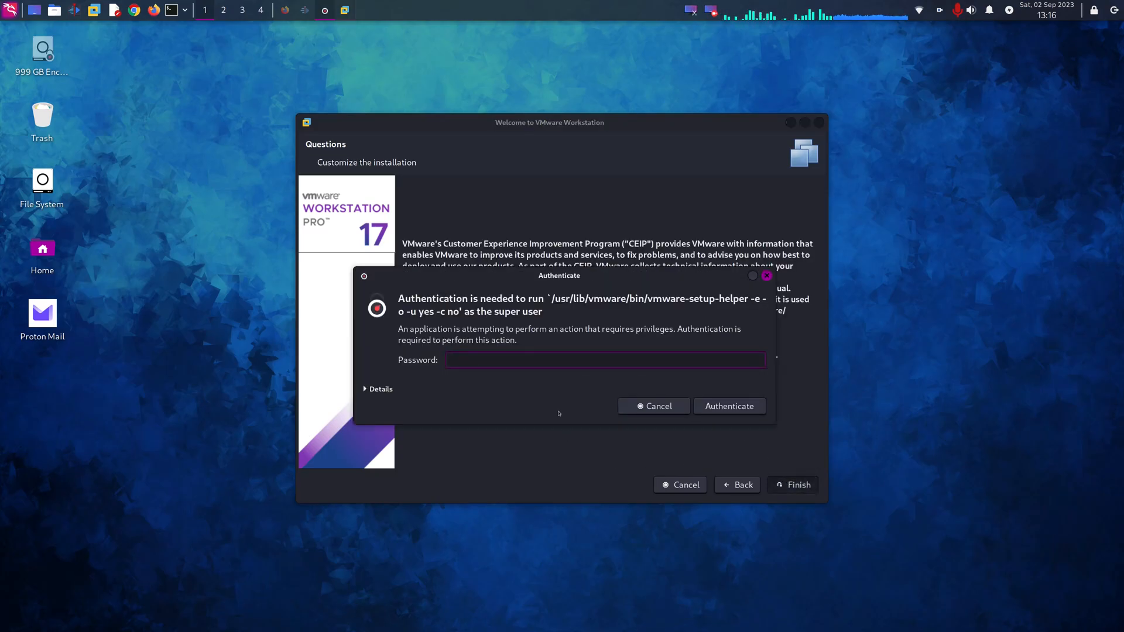
Enter the password and authenticate so the Workstation setup can complete.
text(password)
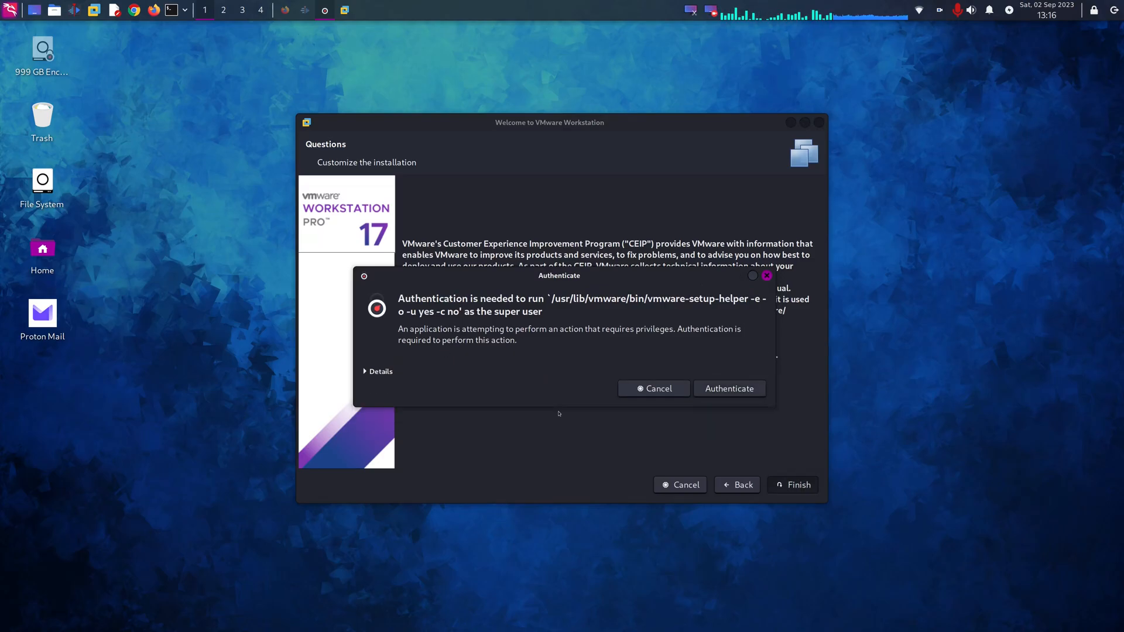
click(729, 389)
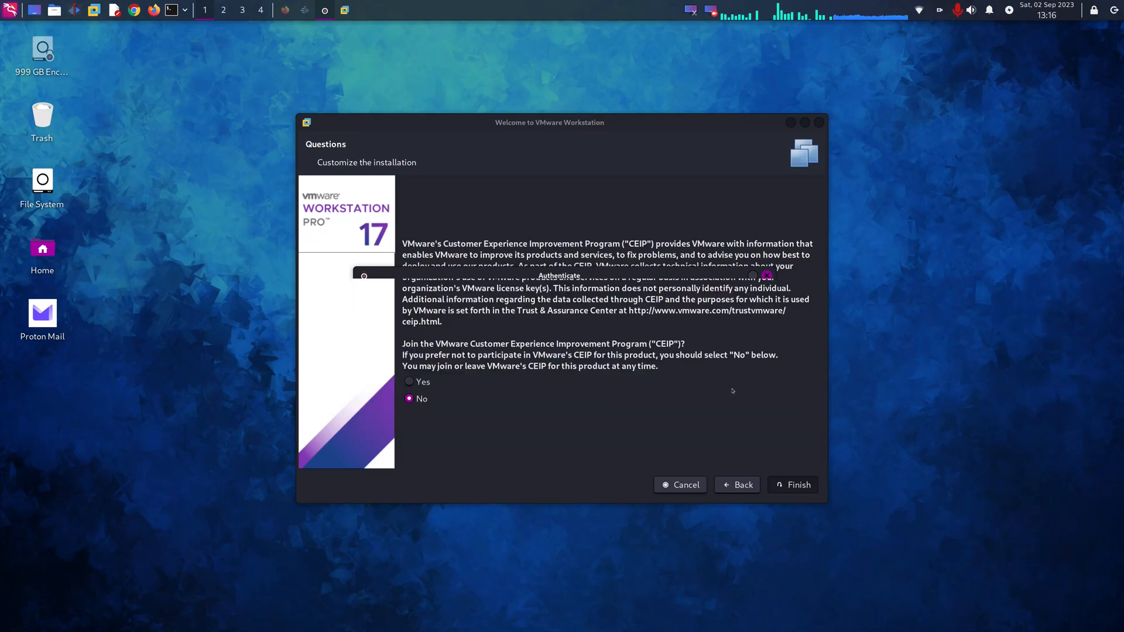
click(792, 484)
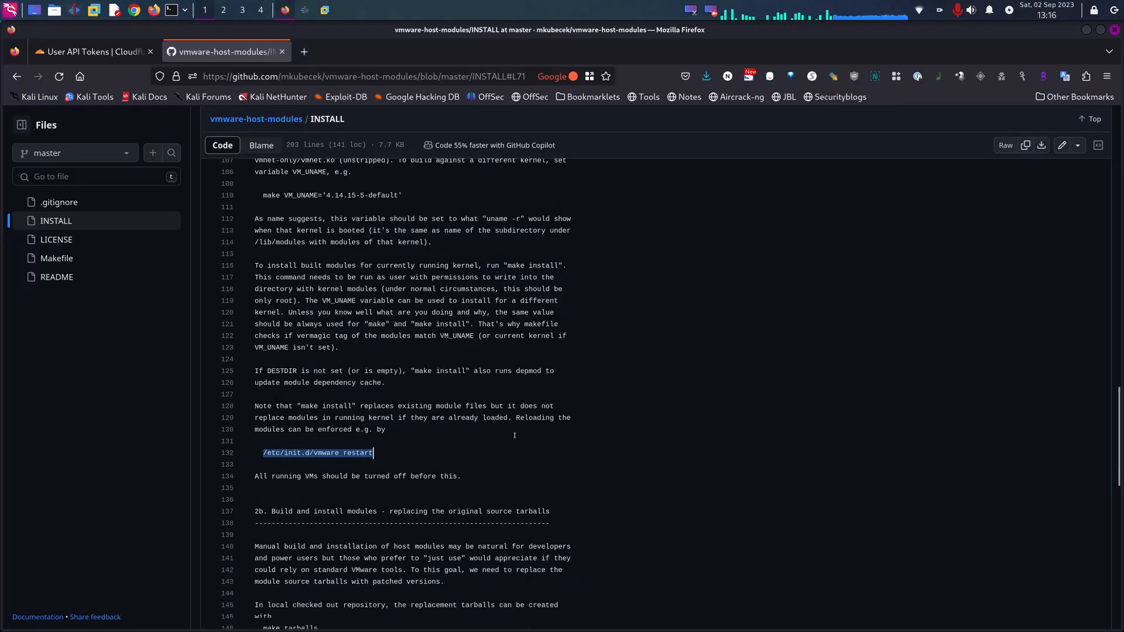
Skim the rest of the INSTALL page and bring up the VMware Workstation 17 Pro home window.
scroll(down, 3)
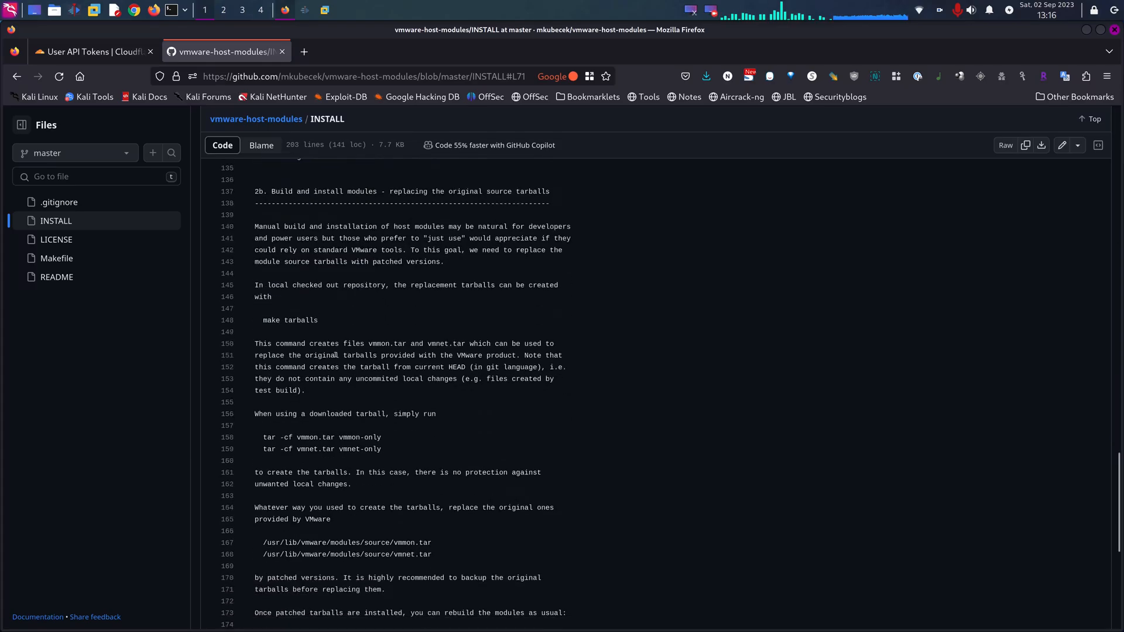
scroll(down, 3)
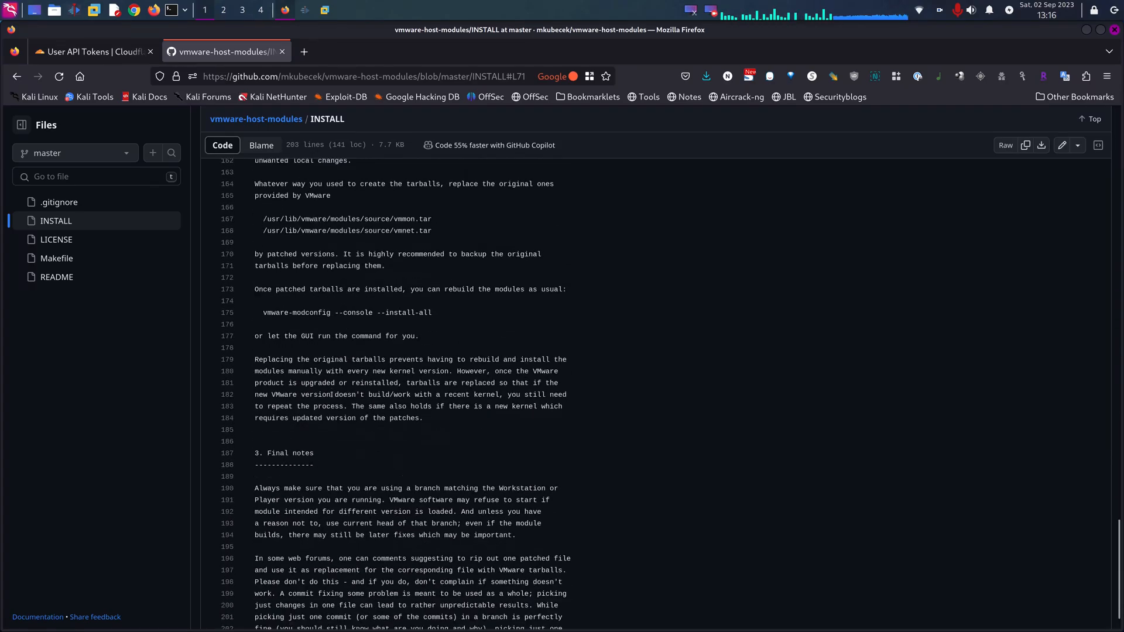
click(323, 10)
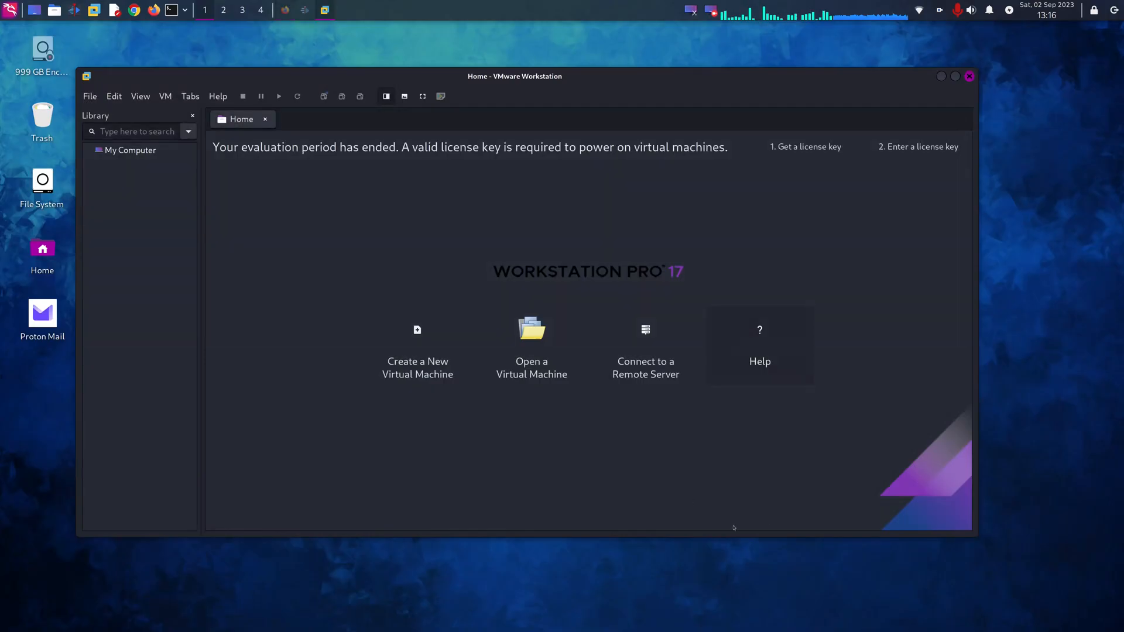